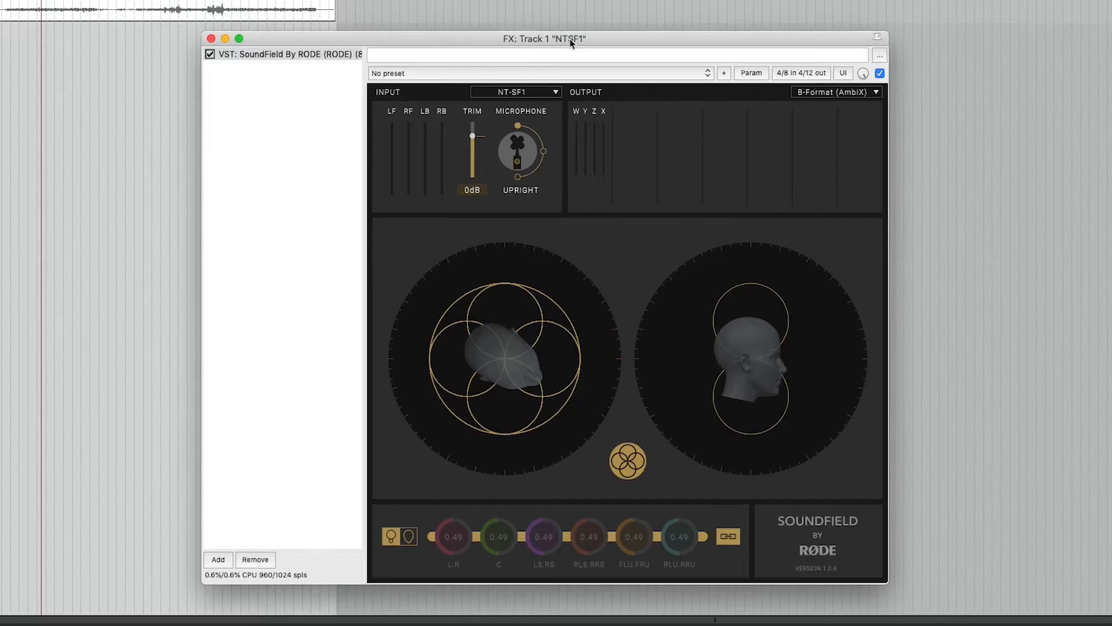
mouse_move(295, 79)
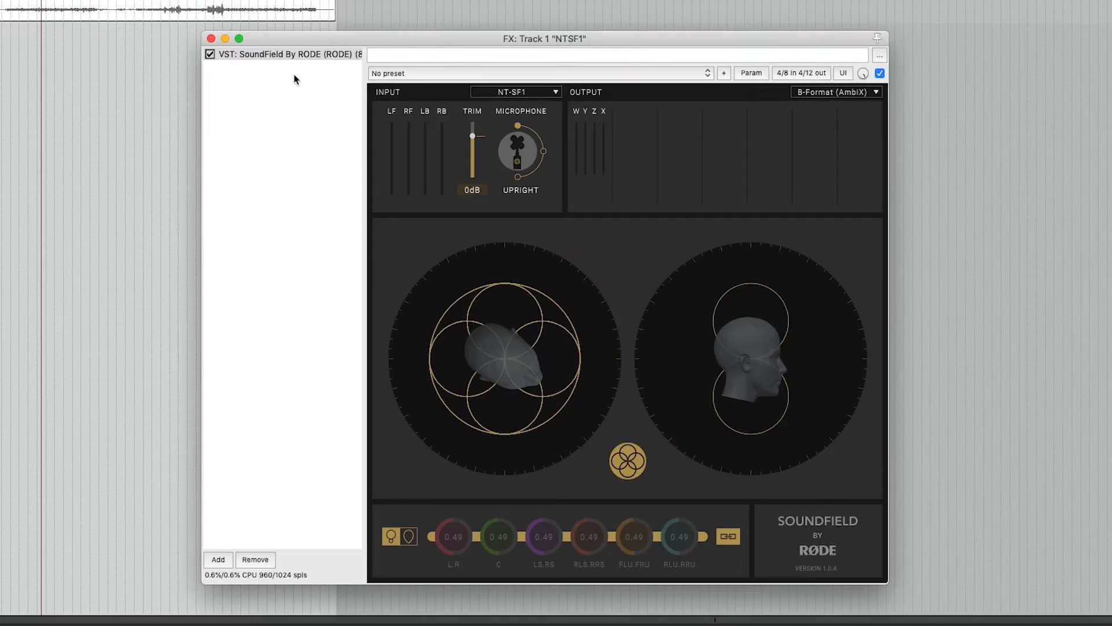
Keep NT-SF1 as the plugin's input format and check the AmbiX output format.
click(514, 92)
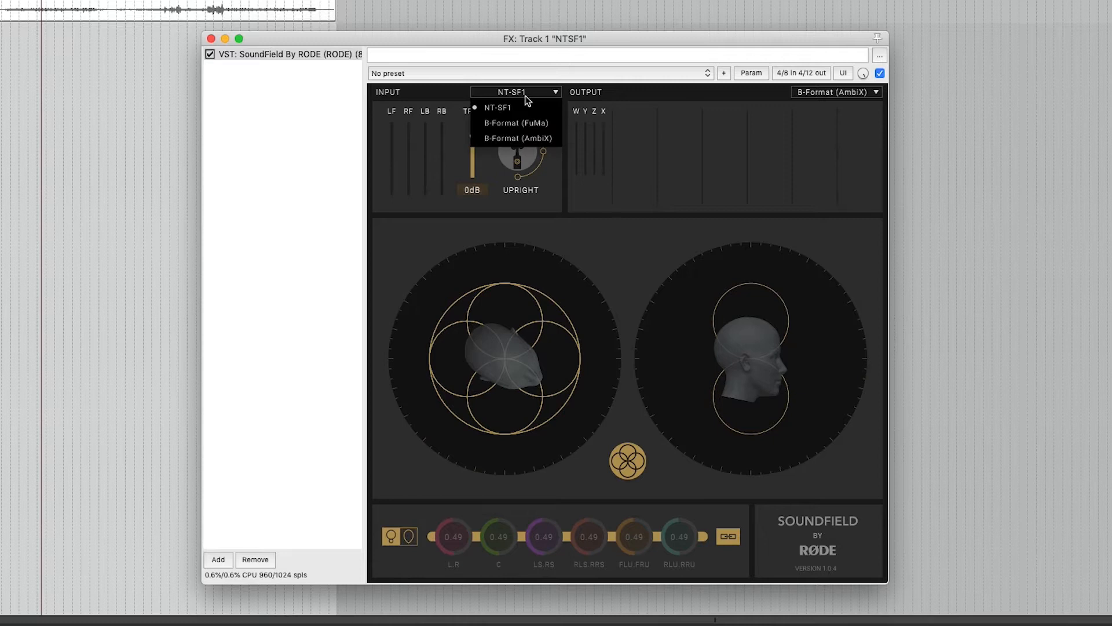
click(497, 107)
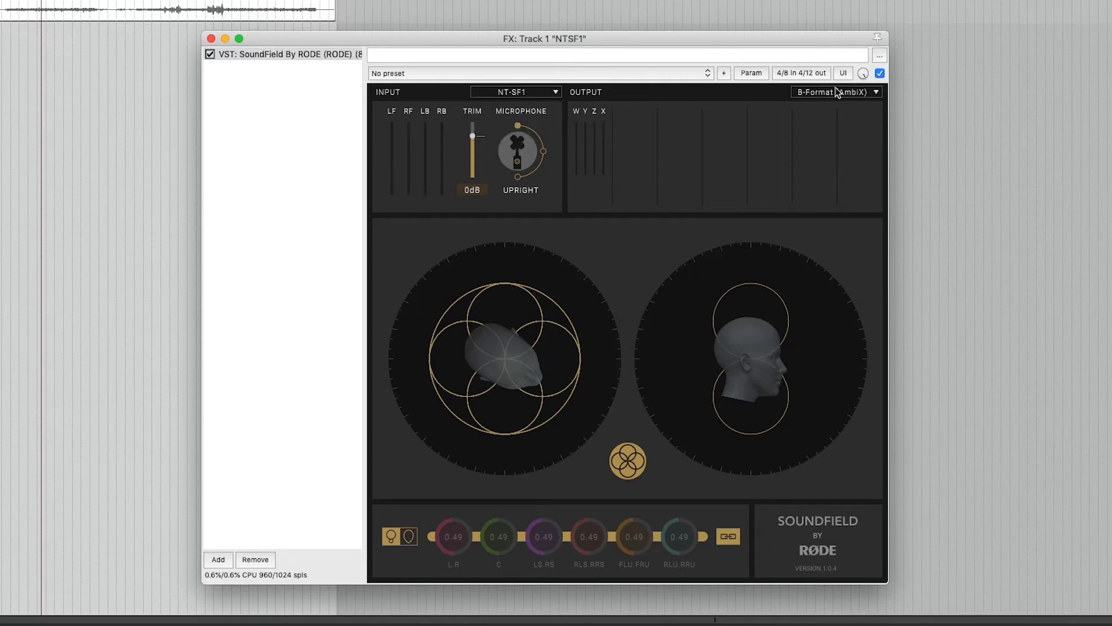
click(835, 91)
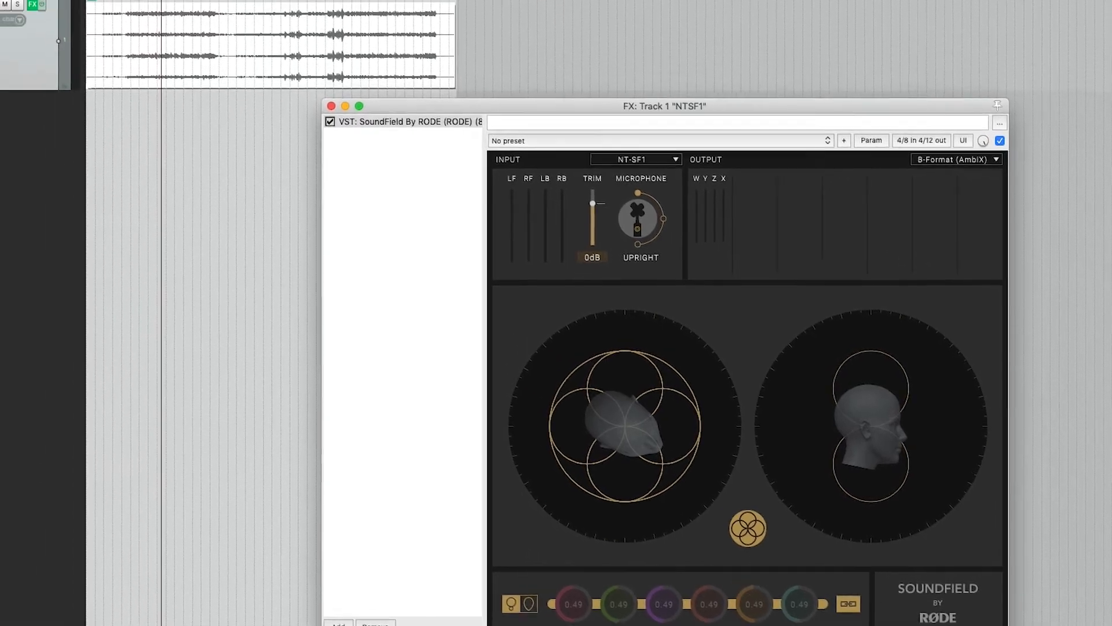
Render the track as a 4-channel 48000 Hz WAV named JAZZ 360 RECORDING.
click(93, 8)
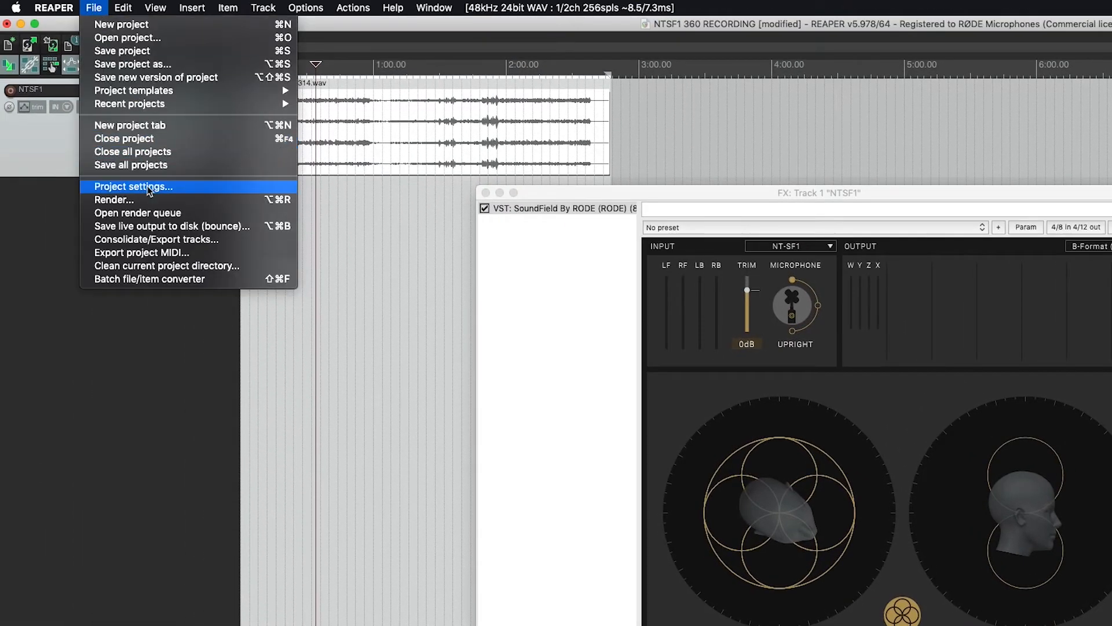
click(113, 199)
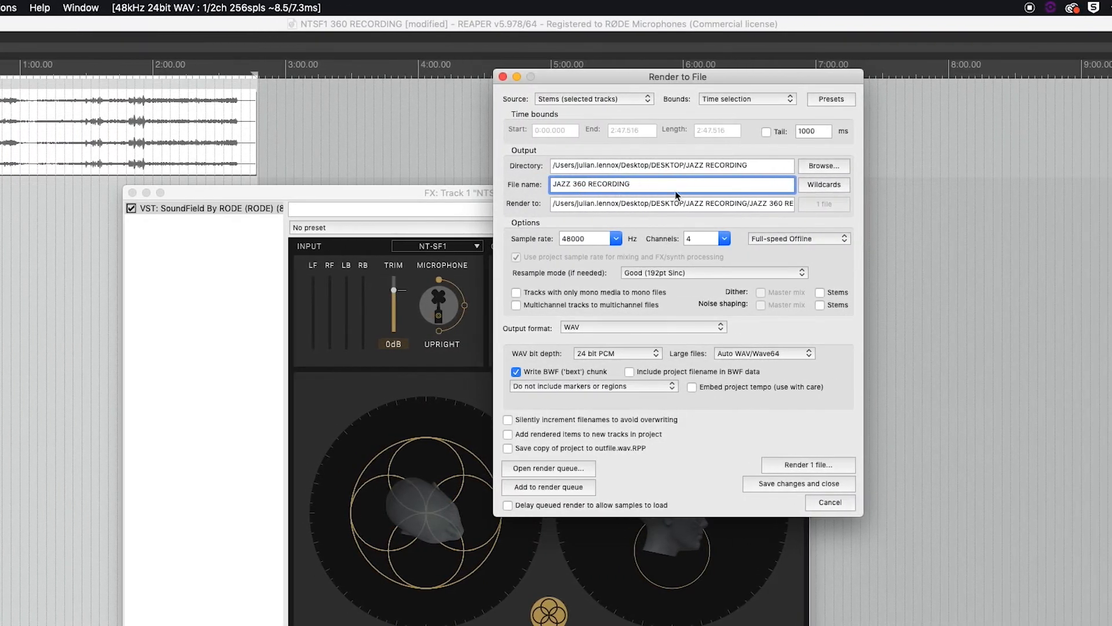
click(723, 237)
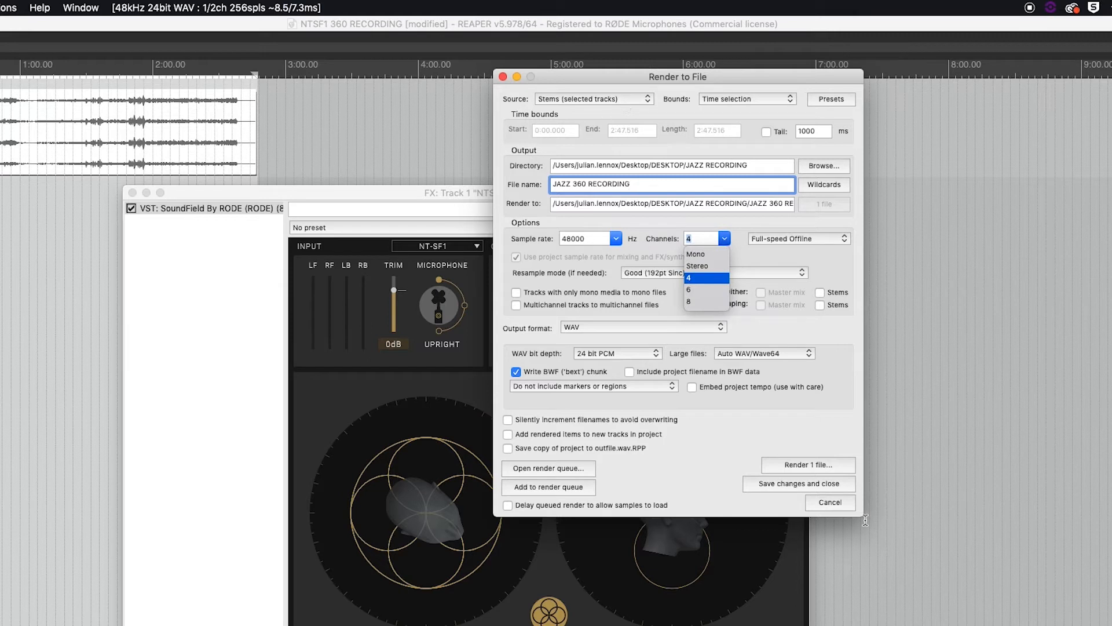
click(807, 465)
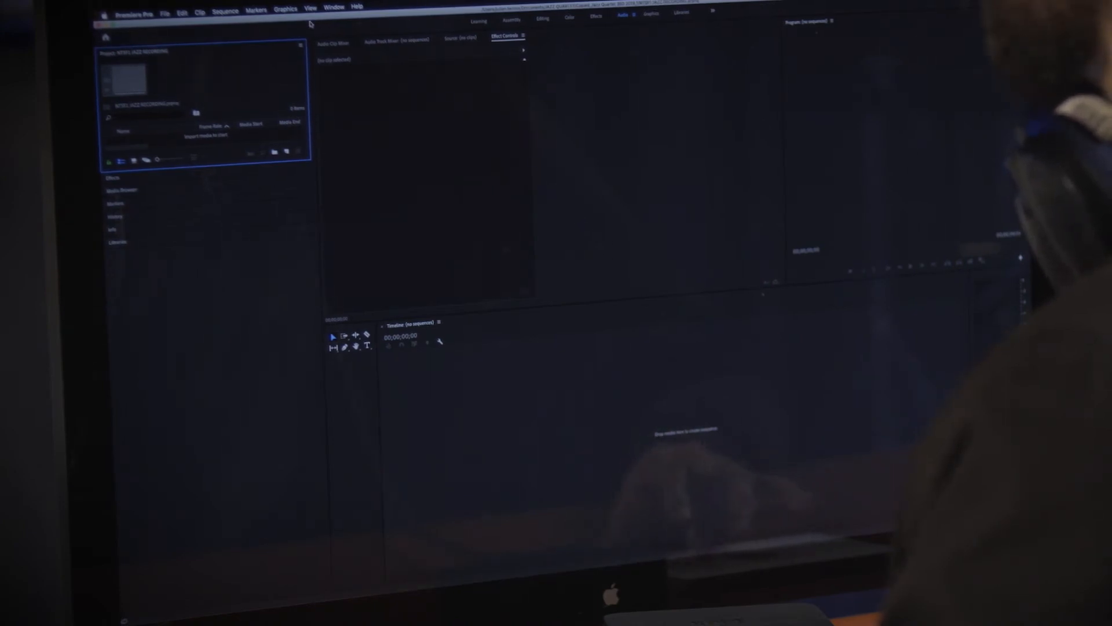
Show the Premiere Pro Preferences submenu with its Timeline category.
click(68, 8)
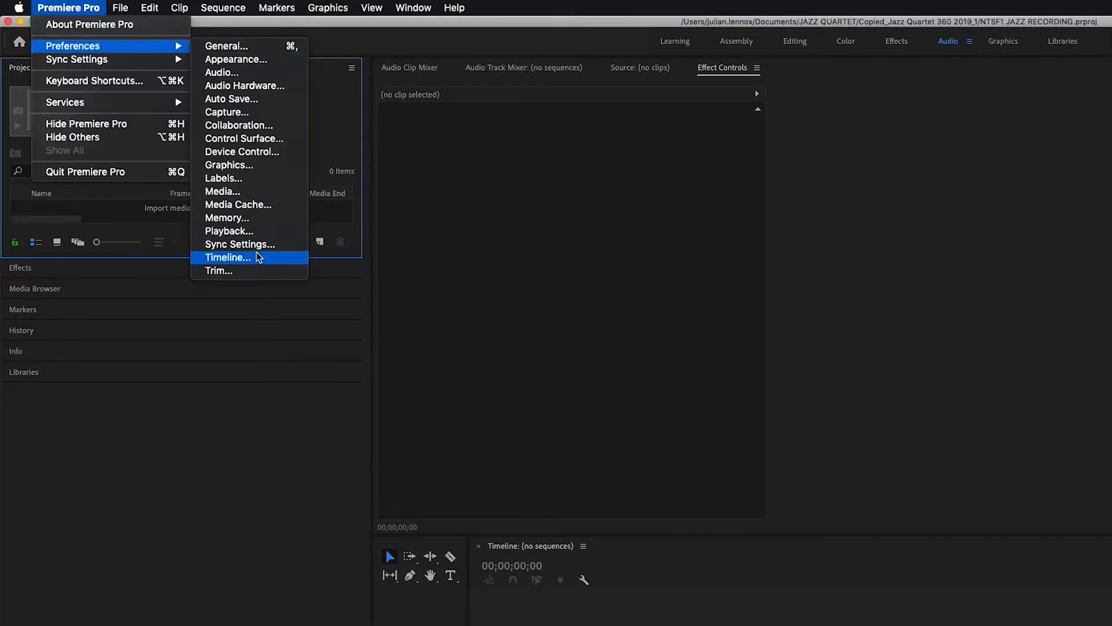
In Timeline preferences, set Multichannel Mono Media default audio tracks to Adaptive.
click(227, 257)
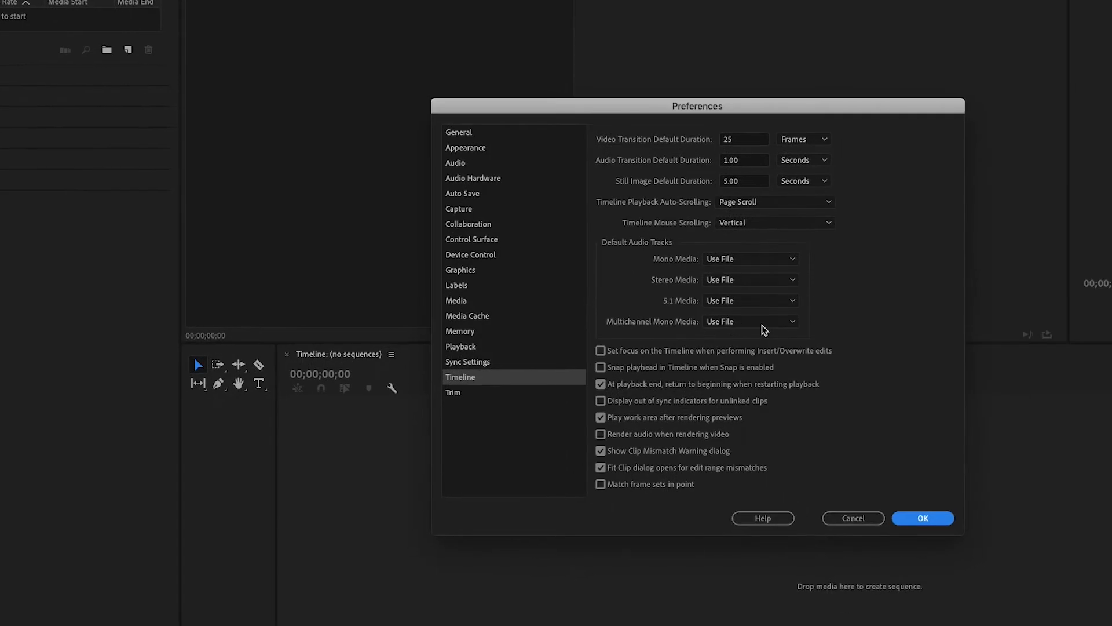
mouse_move(703, 333)
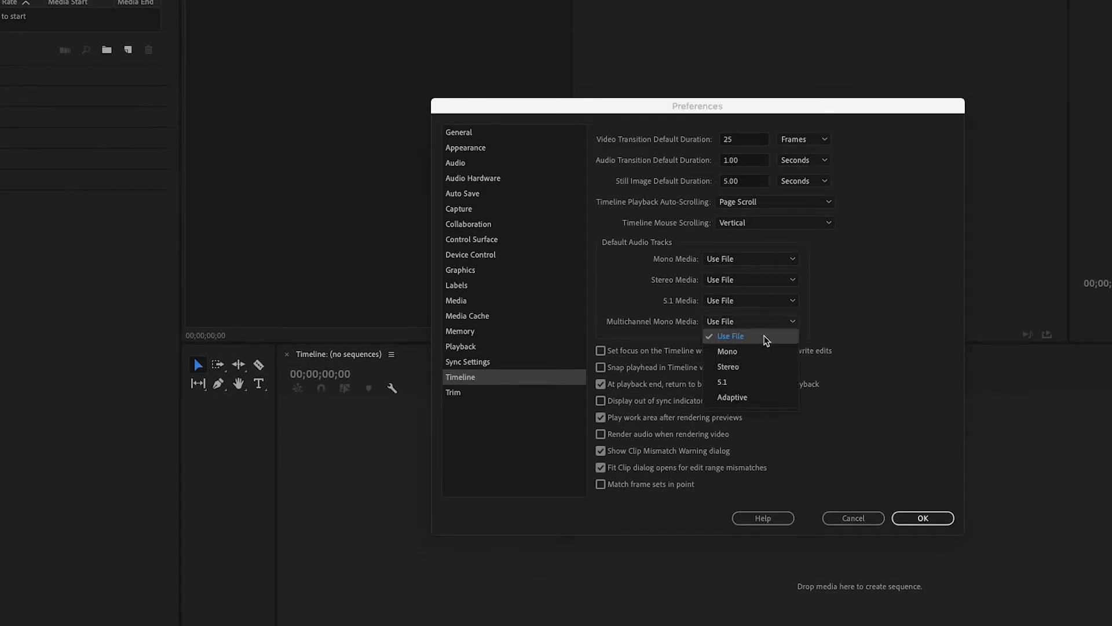
click(731, 397)
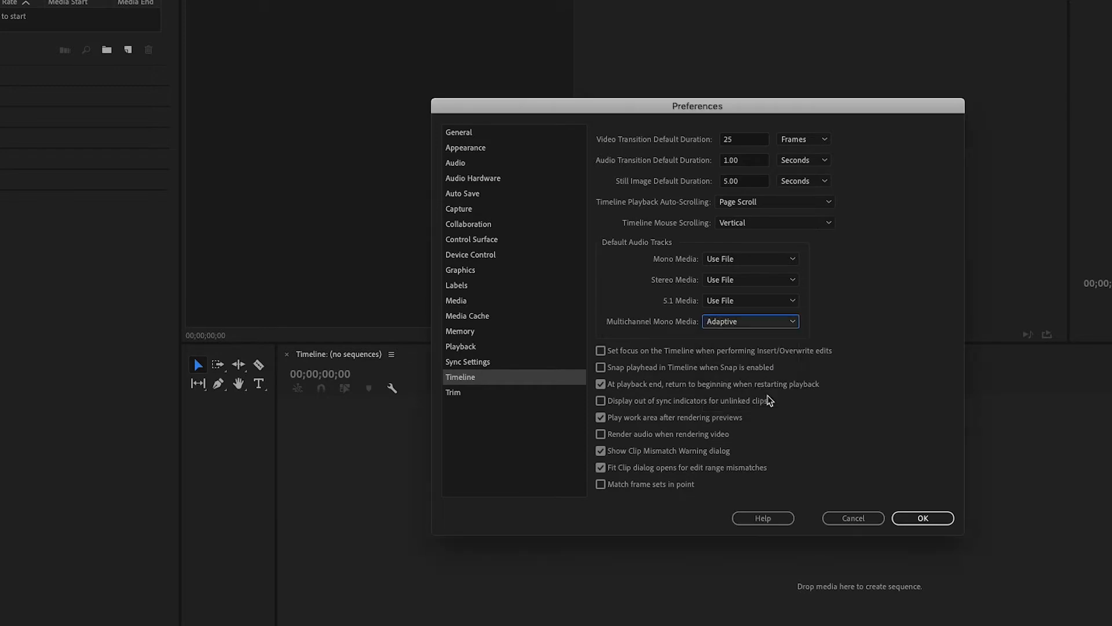
mouse_move(914, 497)
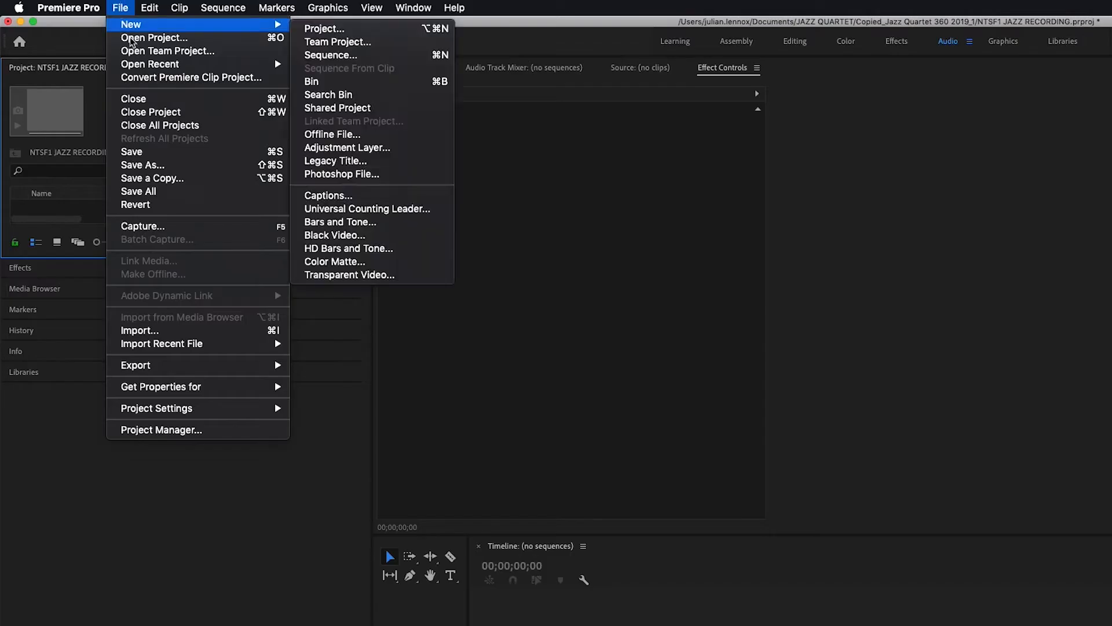
Import the Go Pro Fusion 360 Footage and JAZZ 360 RECORDING.wav.
click(140, 331)
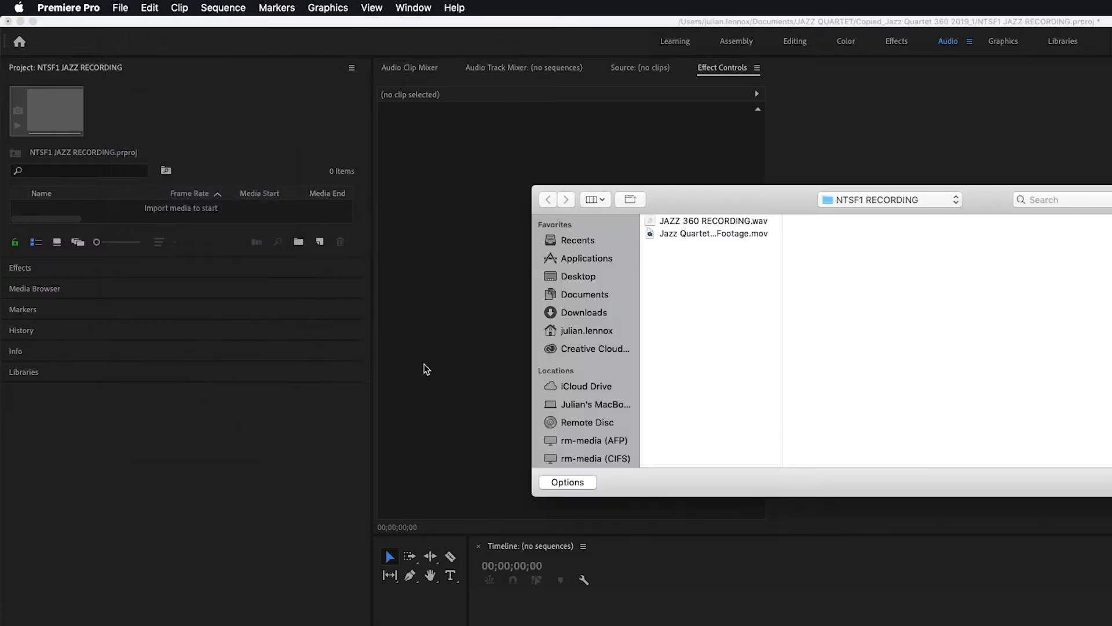
click(714, 221)
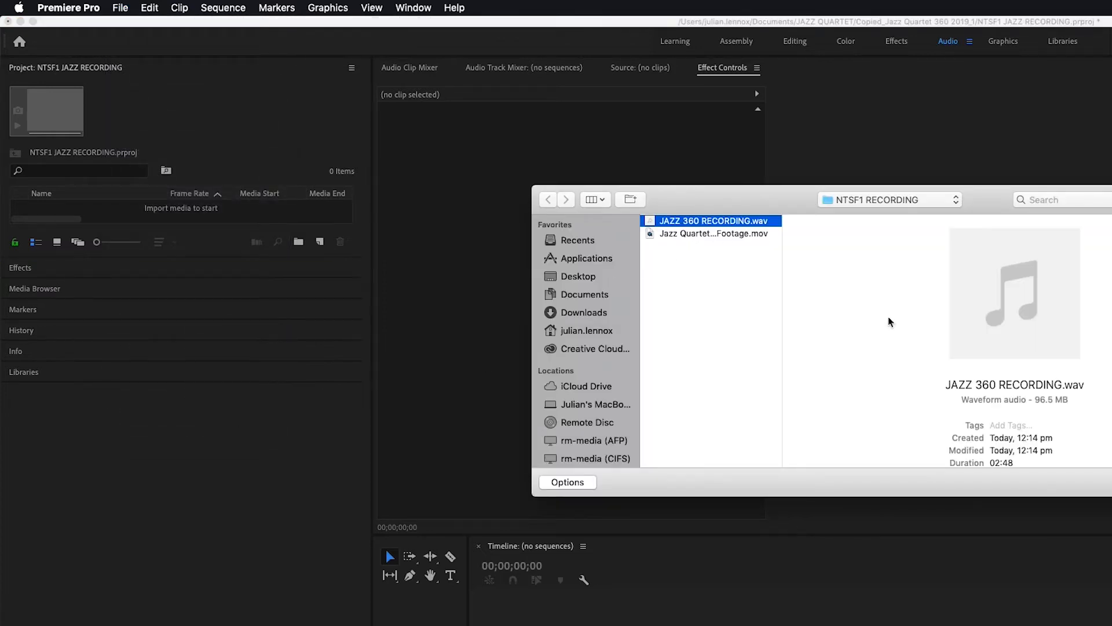
click(710, 233)
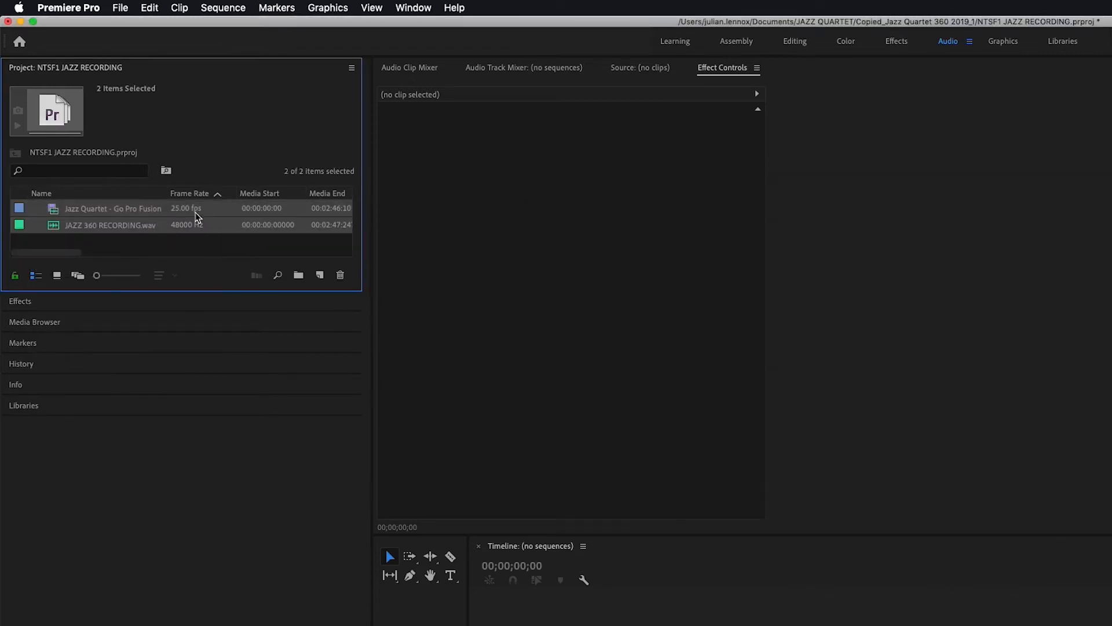
Create a new sequence from the Go Pro Fusion 360 Footage clip.
click(113, 208)
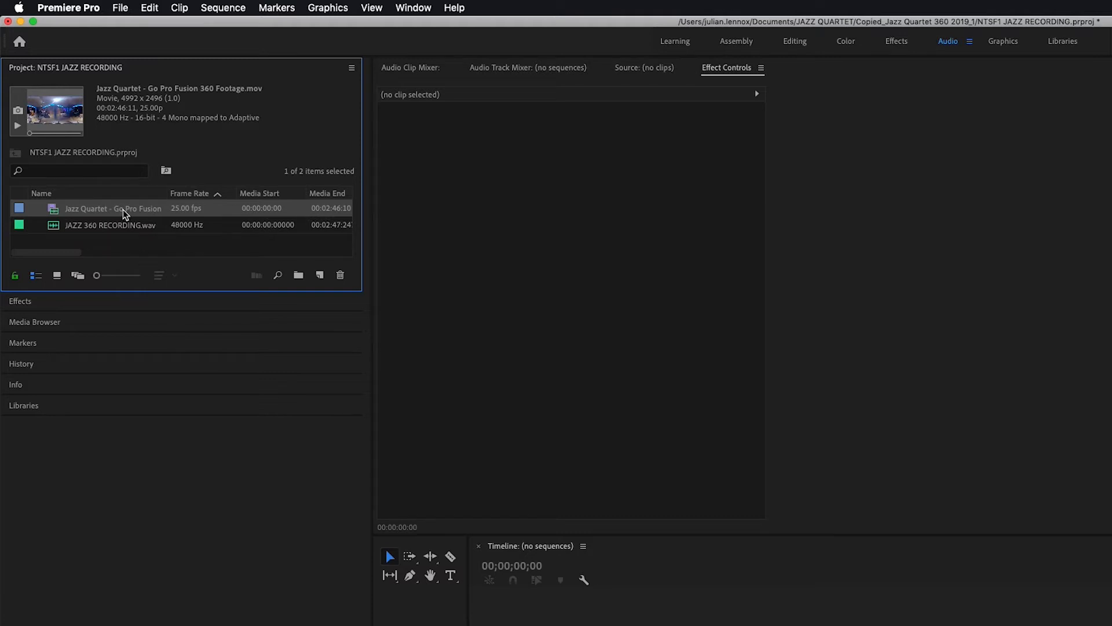
right_click(124, 213)
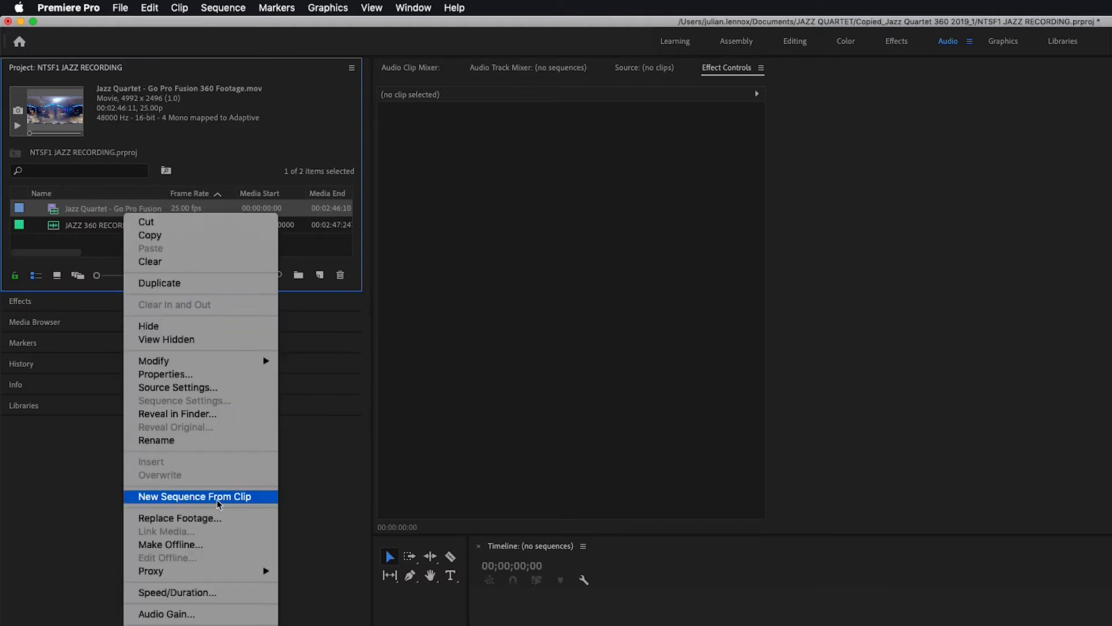
click(195, 496)
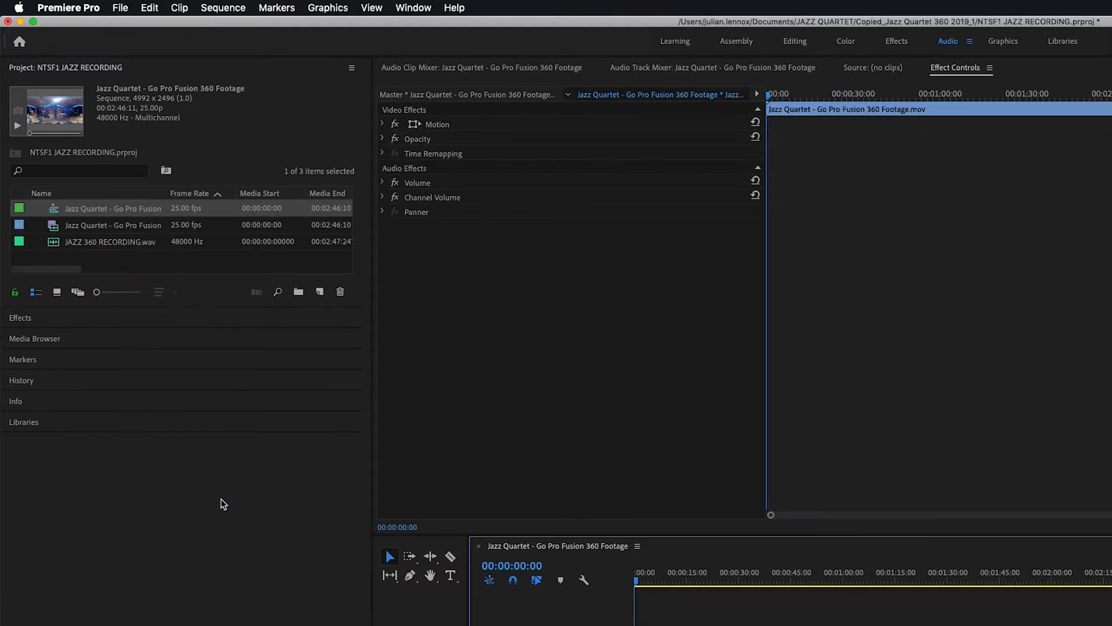